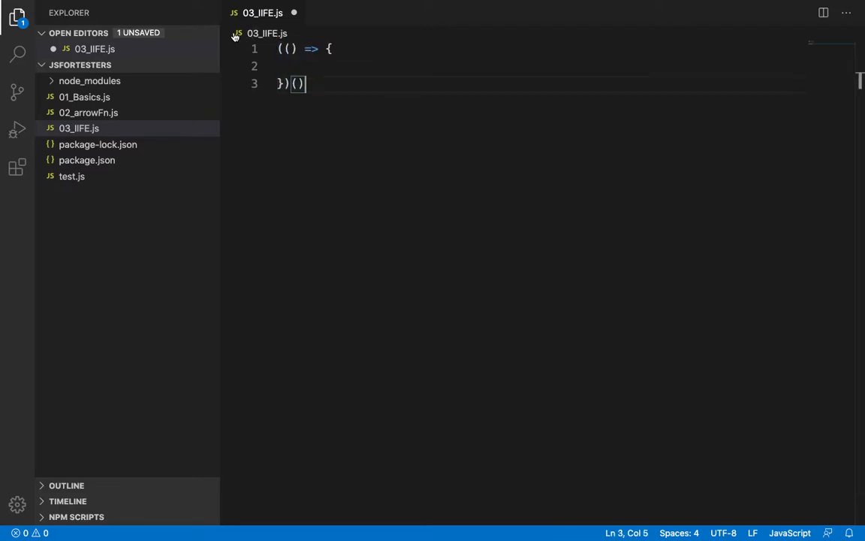
mouse_move(396, 113)
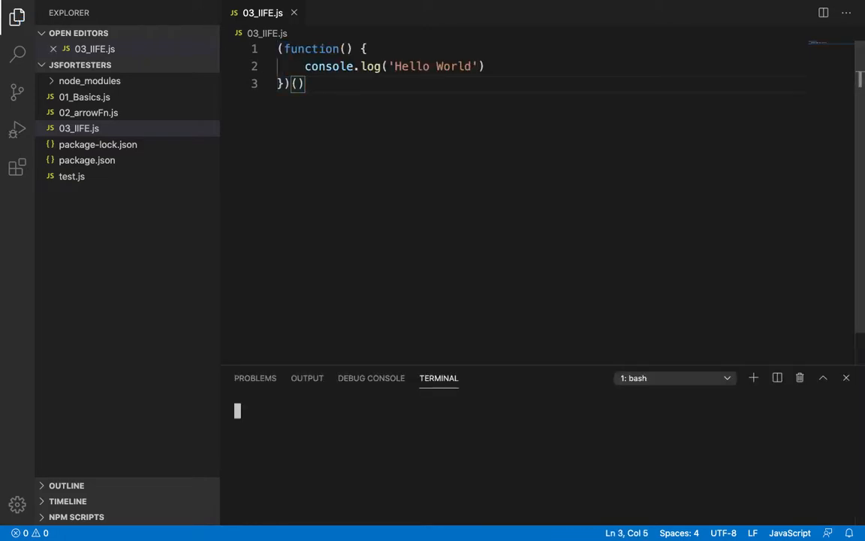
Run 03_IIFE.js with node so the IIFE prints Hello World.
text(node)
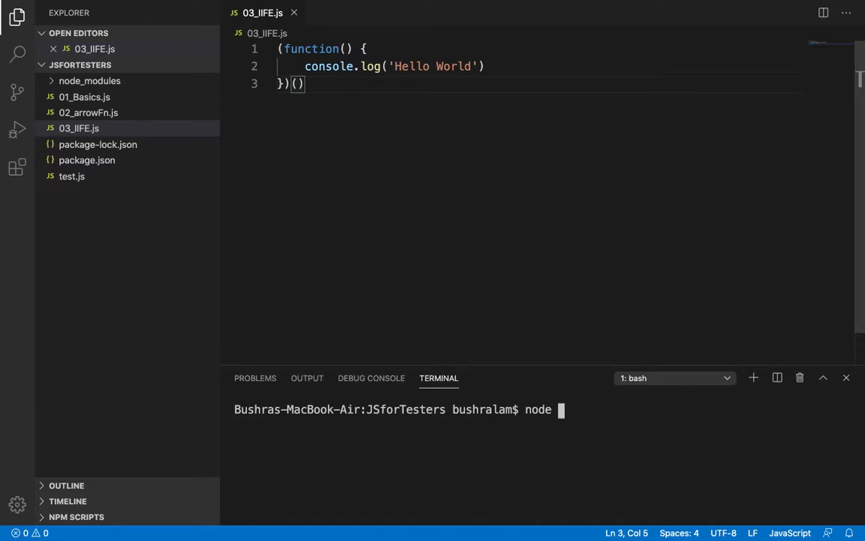
text(03_IIFE.js)
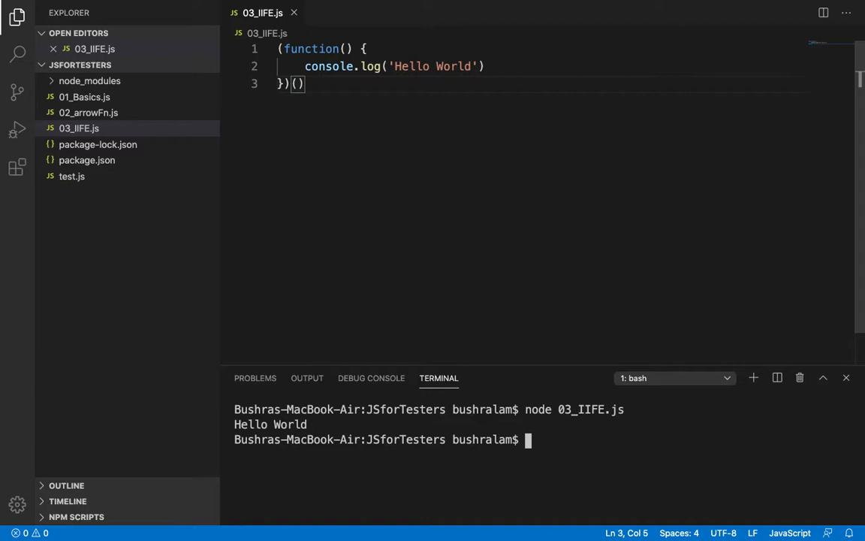
Name the IIFE function print and rerun the file to print Hello World again.
key(ctrl+a)
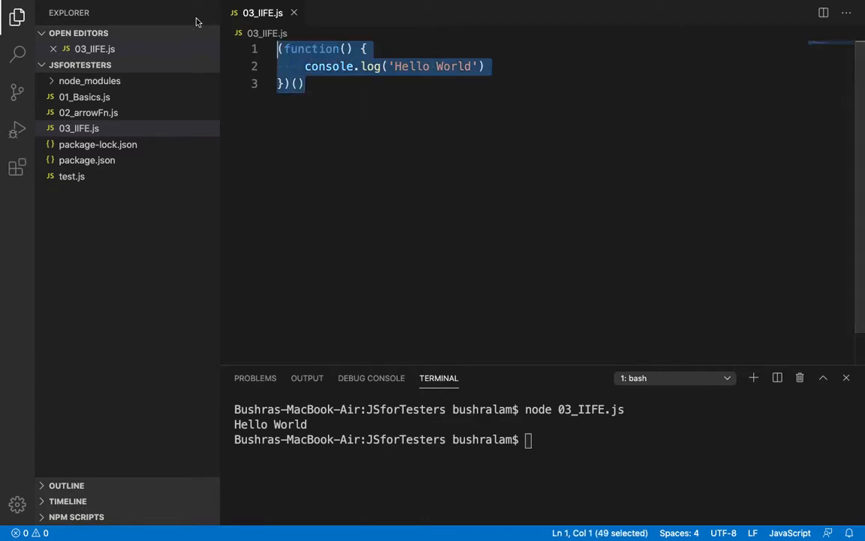
text(print)
click(545, 440)
text(node 03_IIFE.js)
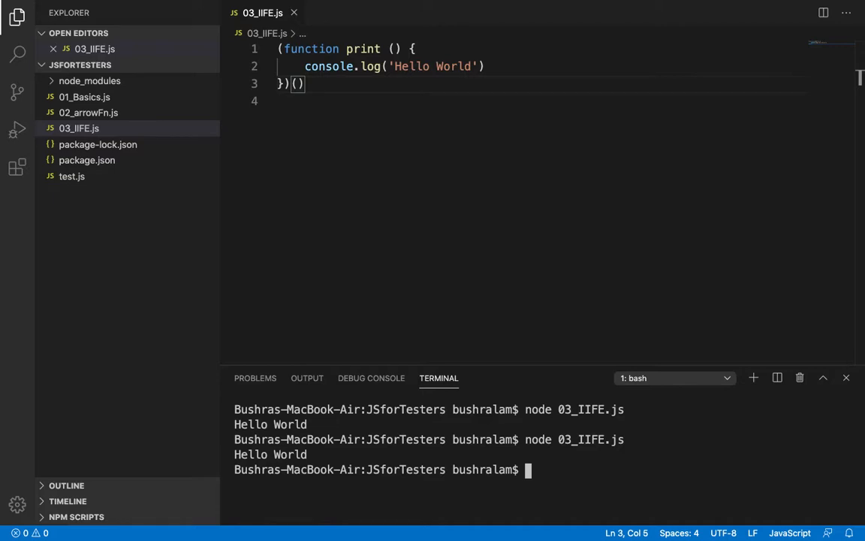
Add a print() call after the IIFE and run it, getting ReferenceError: print is not defined.
text(print ())
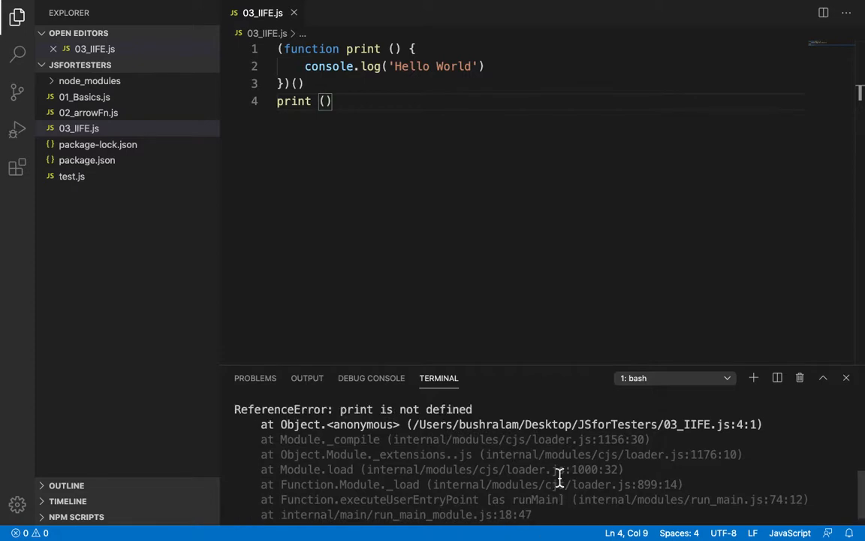
scroll(down, 3)
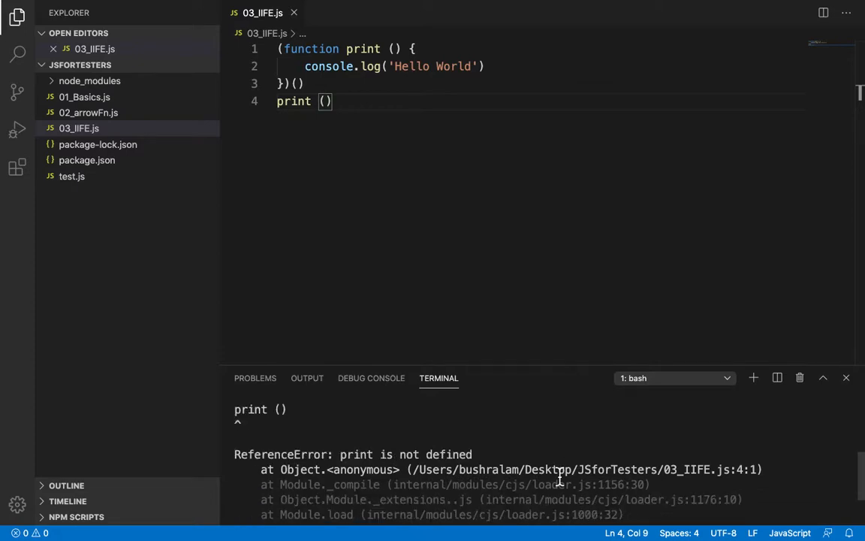
mouse_move(474, 456)
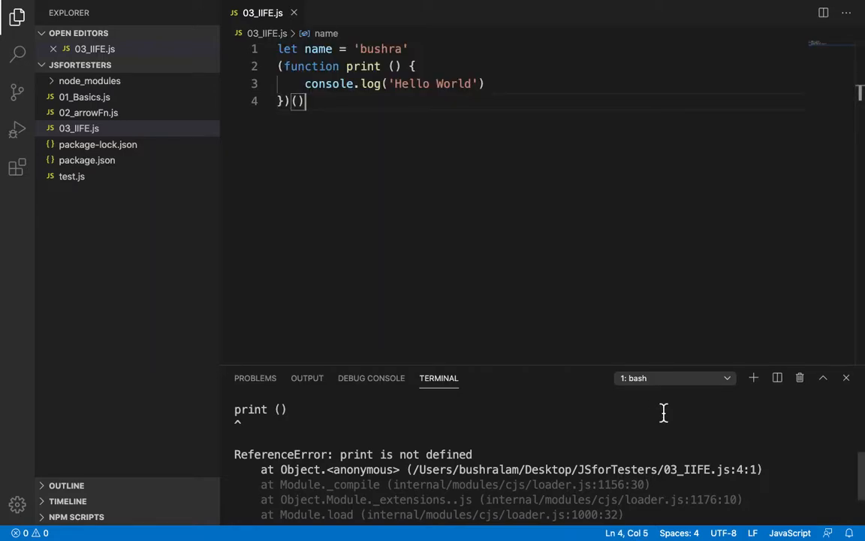
Declare let name = 'bushra' above the IIFE so running throws TypeError: "bushra" is not a function.
scroll(down, 3)
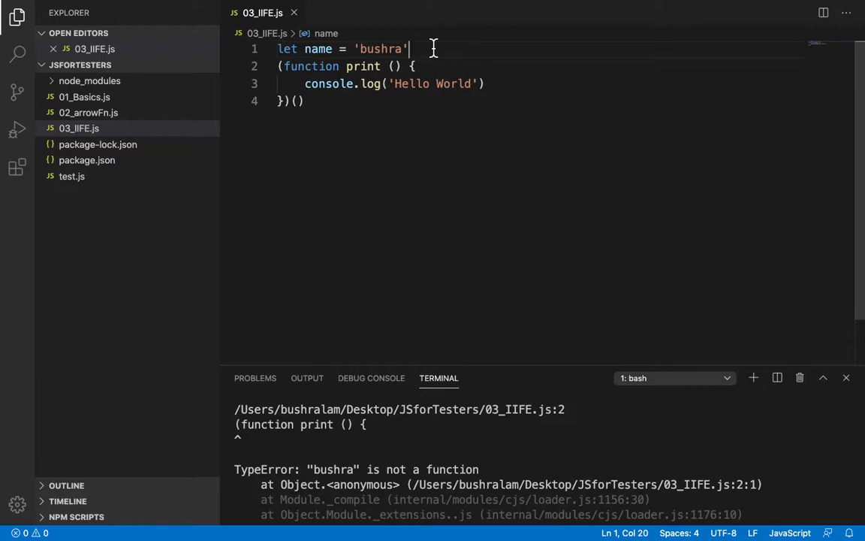
drag(409, 48, 398, 66)
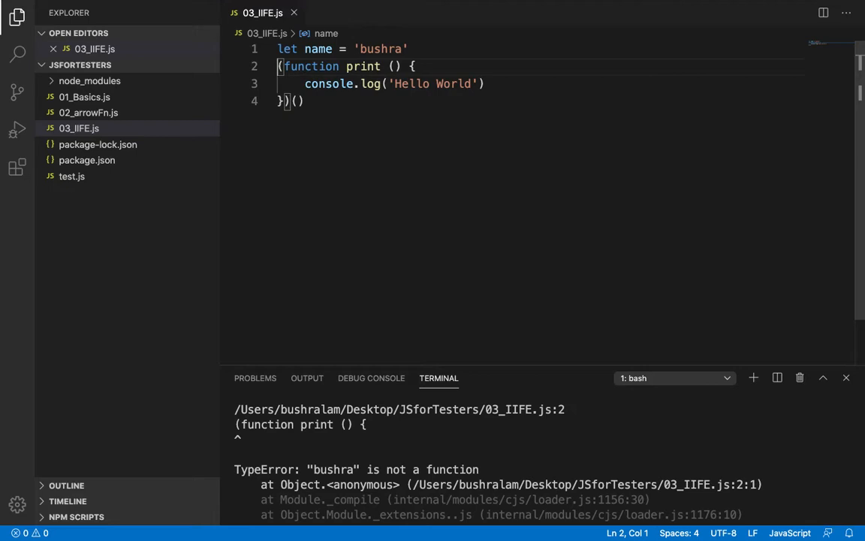
Prefix the IIFE with a semicolon, save, and rerun node 03_IIFE.js to print Hello World.
text(;)
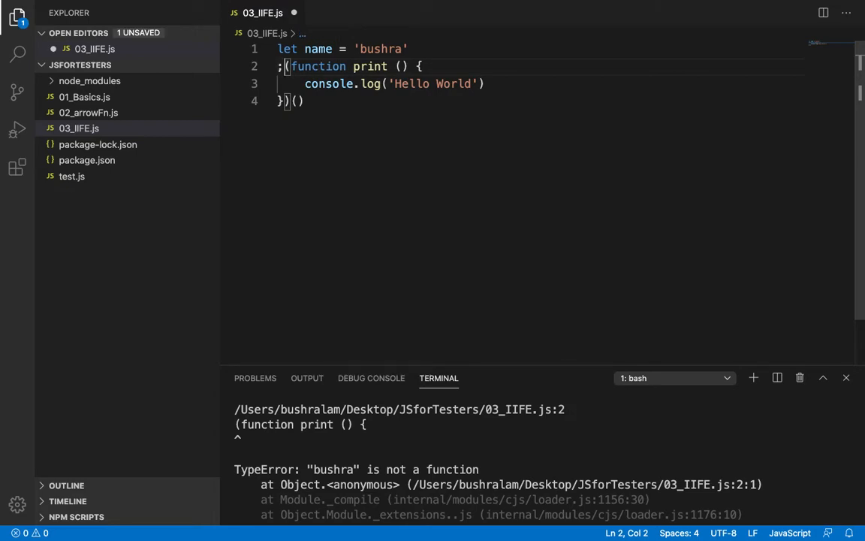
key(cmd+s)
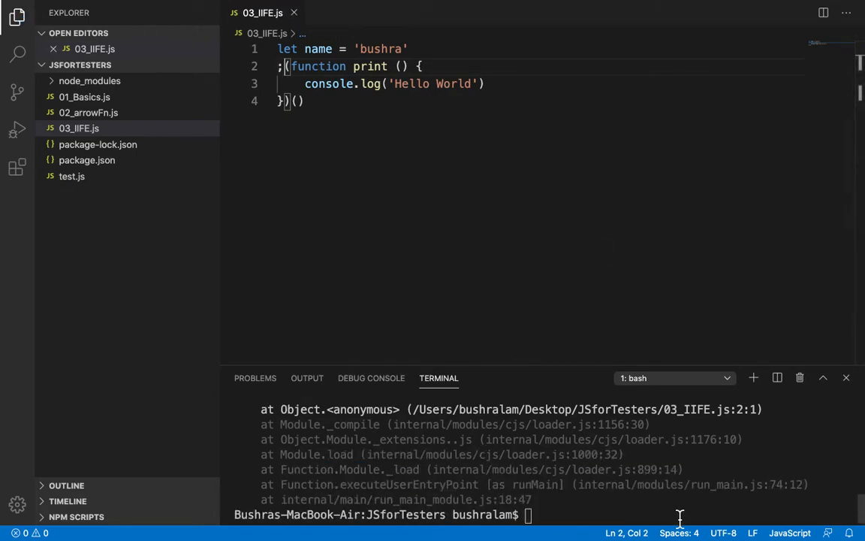
text(node 03_IIFE.js)
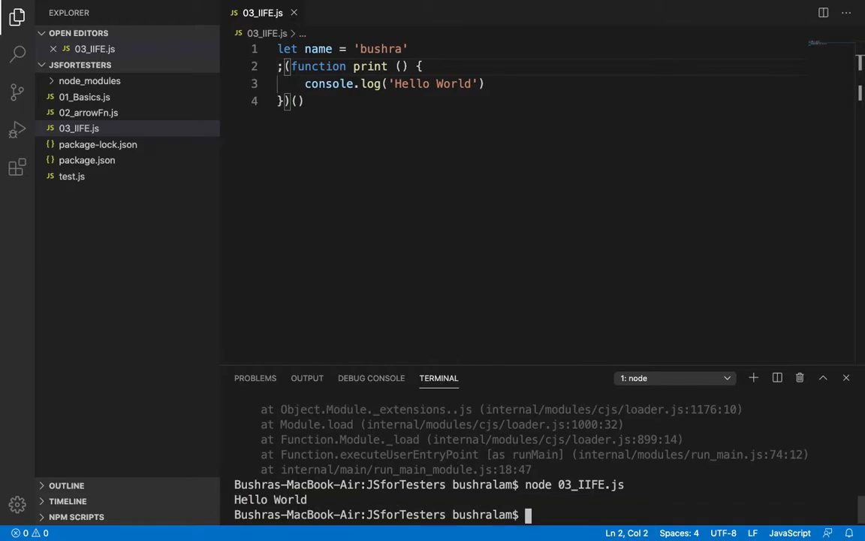